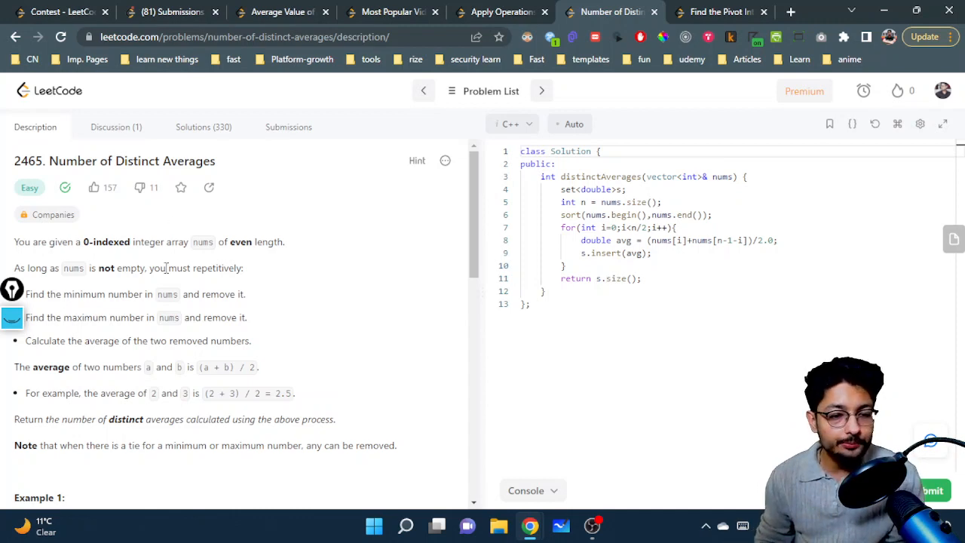
Scroll the Description panel down until Example 1 and its explanation are fully visible.
{"action": "scroll", "scroll_direction": "down", "scroll_amount": 3}
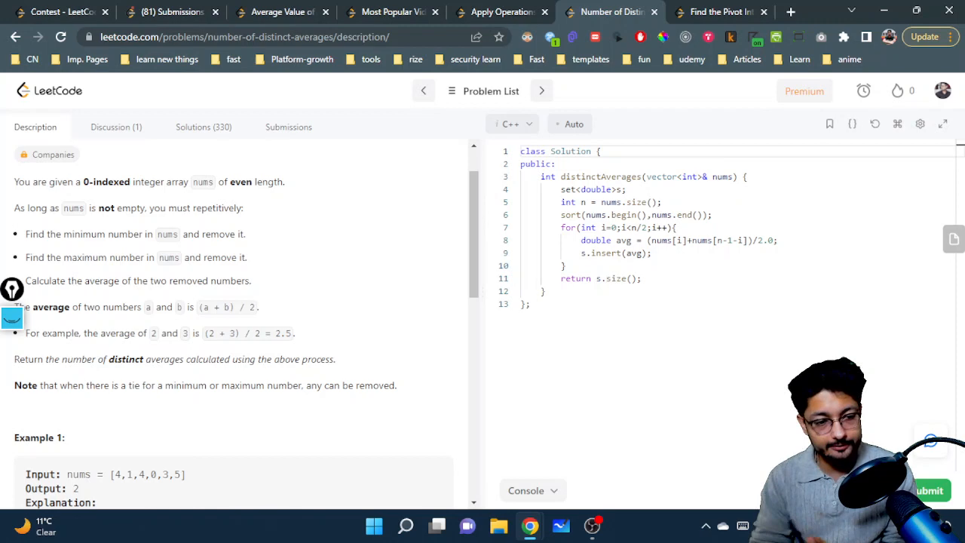
{"action": "scroll", "scroll_direction": "down", "scroll_amount": 3}
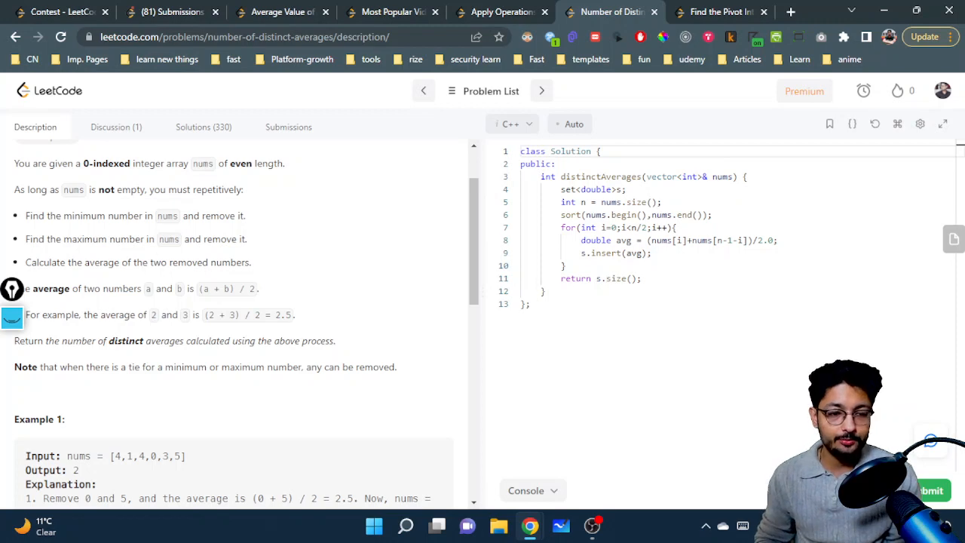
{"action": "scroll", "scroll_direction": "down", "scroll_amount": 3}
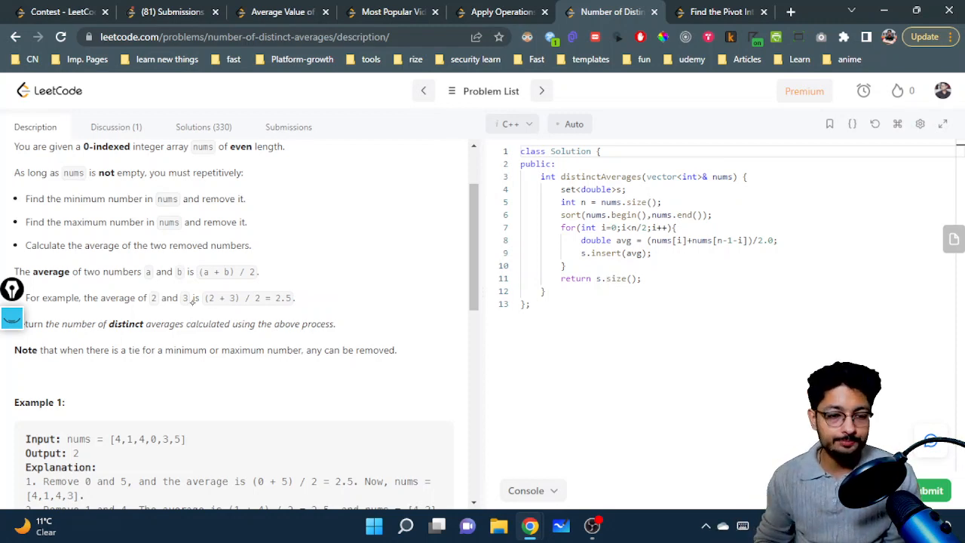
{"action": "scroll", "scroll_direction": "down", "scroll_amount": 3}
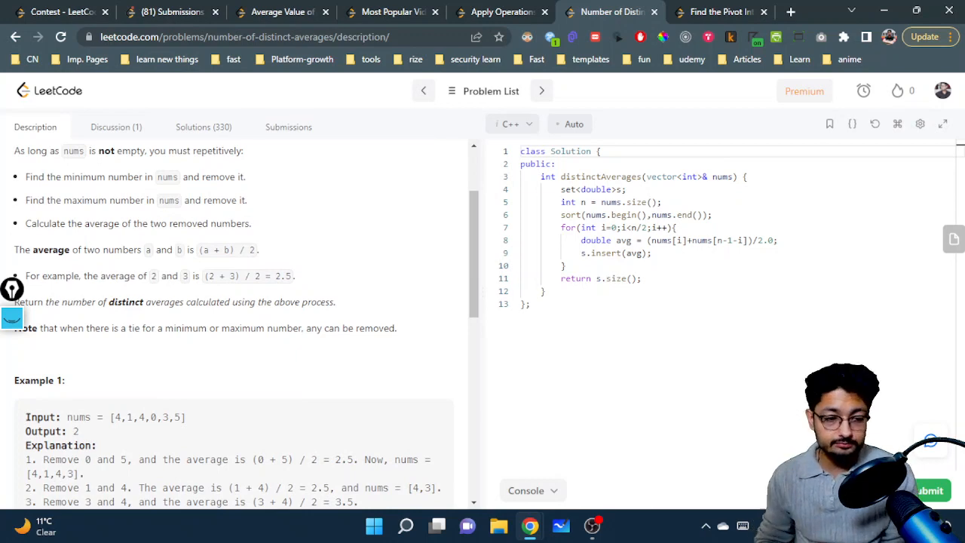
{"action": "scroll", "scroll_direction": "down", "scroll_amount": 3}
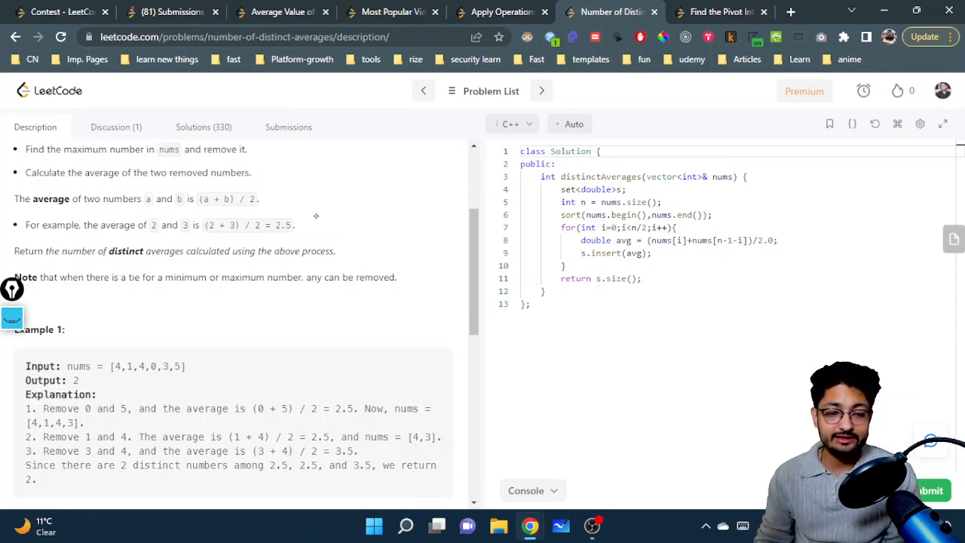
{"action": "scroll", "scroll_direction": "down", "scroll_amount": 3}
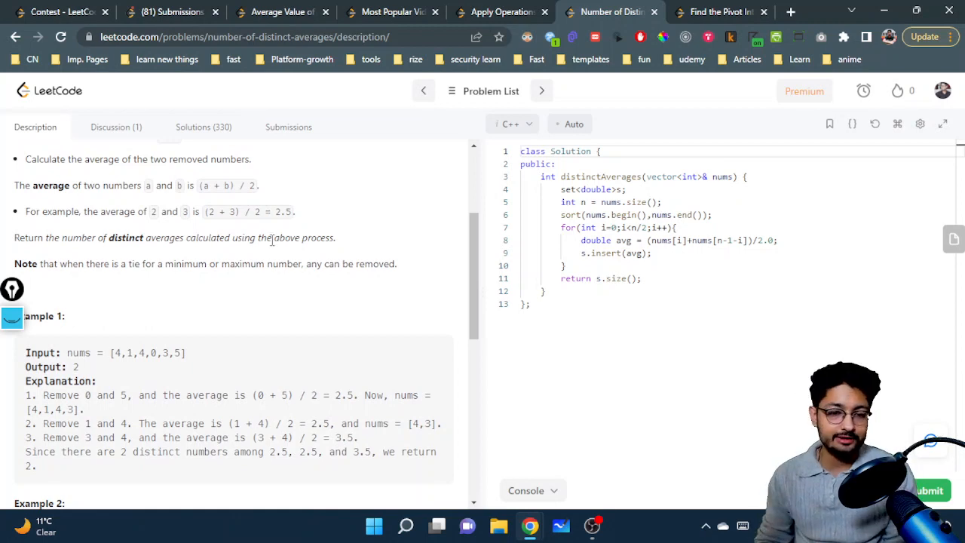
{"action": "scroll", "scroll_direction": "down", "scroll_amount": 3}
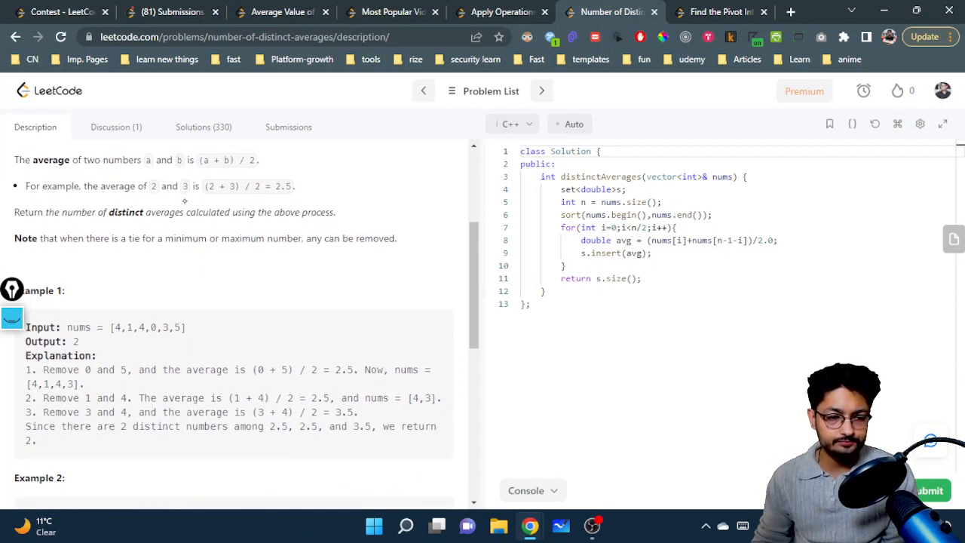
{"action": "scroll", "scroll_direction": "down", "scroll_amount": 3}
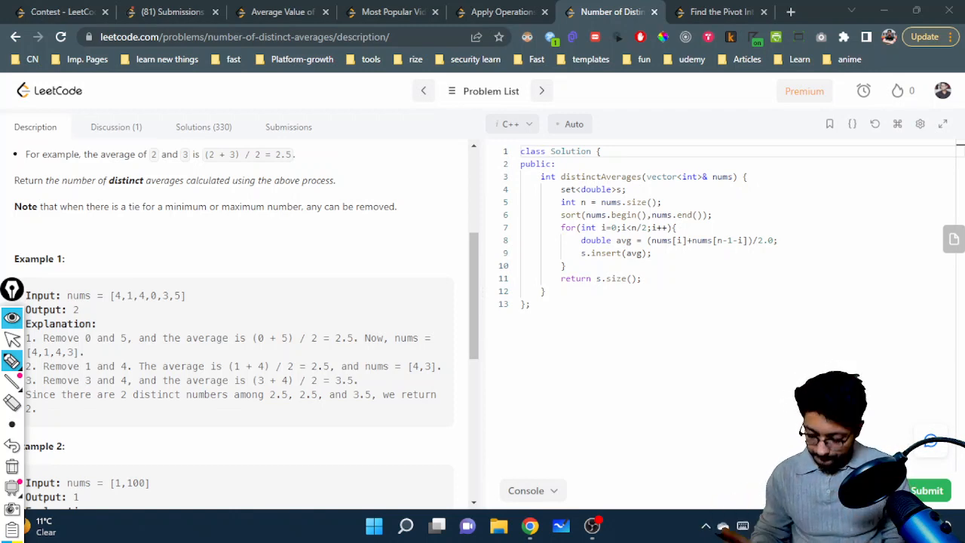
Pen-sketch the sorted array [0,1,3,4,4,5] with 2.5 circled and brackets marking its outer and inner pairs.
{"action": "left_click_drag", "start_coordinate": [151, 290], "coordinate": [214, 263]}
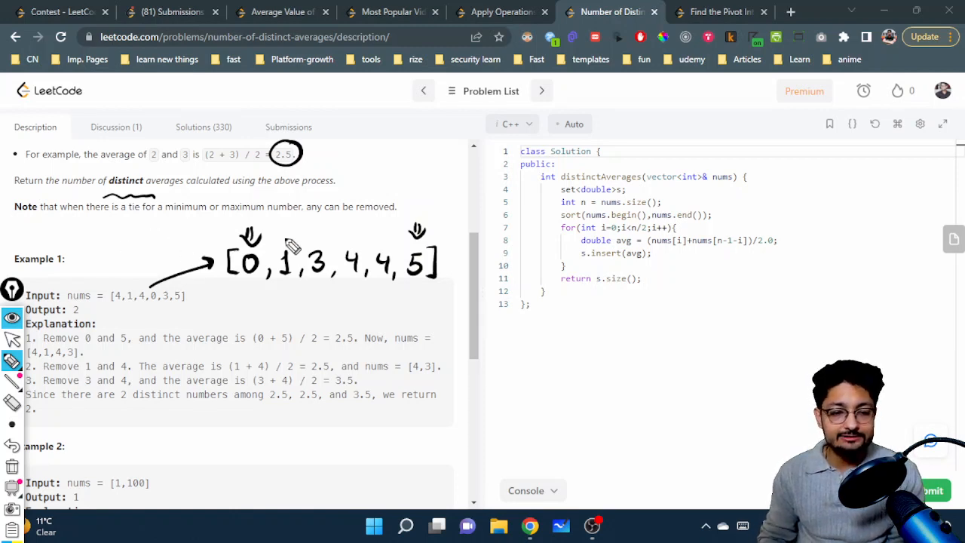
{"action": "mouse_move", "coordinate": [293, 247]}
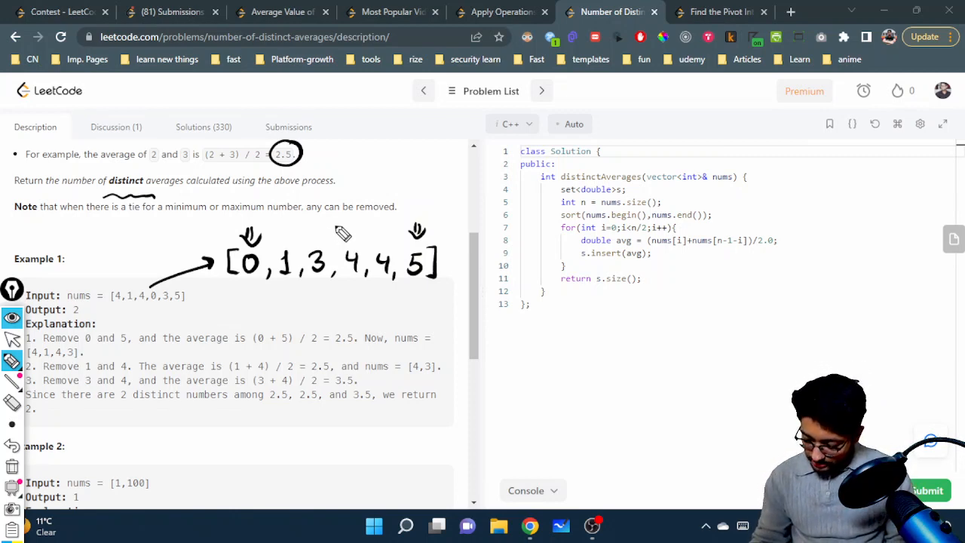
{"action": "left_click_drag", "start_coordinate": [332, 218], "coordinate": [332, 309]}
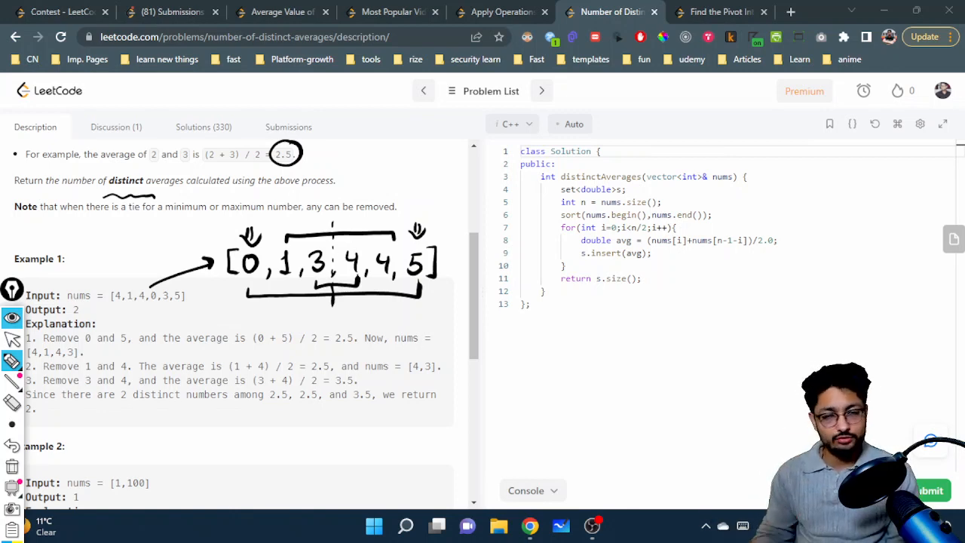
{"action": "mouse_move", "coordinate": [603, 184]}
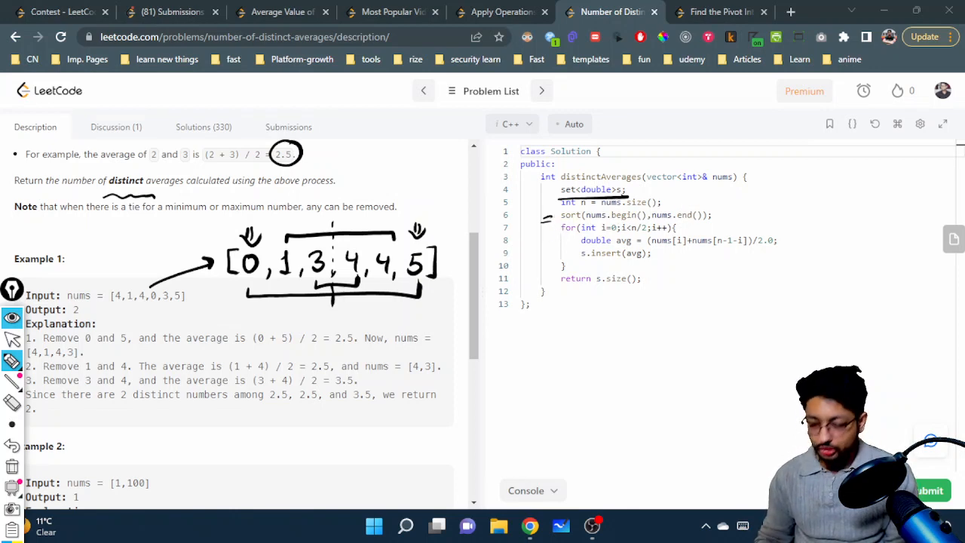
{"action": "mouse_move", "coordinate": [558, 240]}
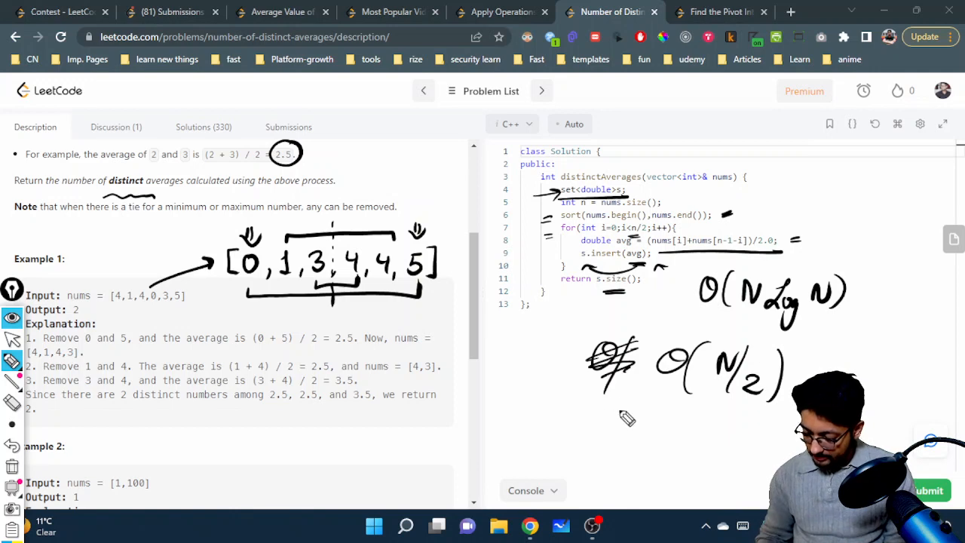
Write O(N) below the crossed-out O(N/2) as the space complexity beside O(N log N) time.
{"action": "left_click_drag", "start_coordinate": [603, 422], "coordinate": [679, 453]}
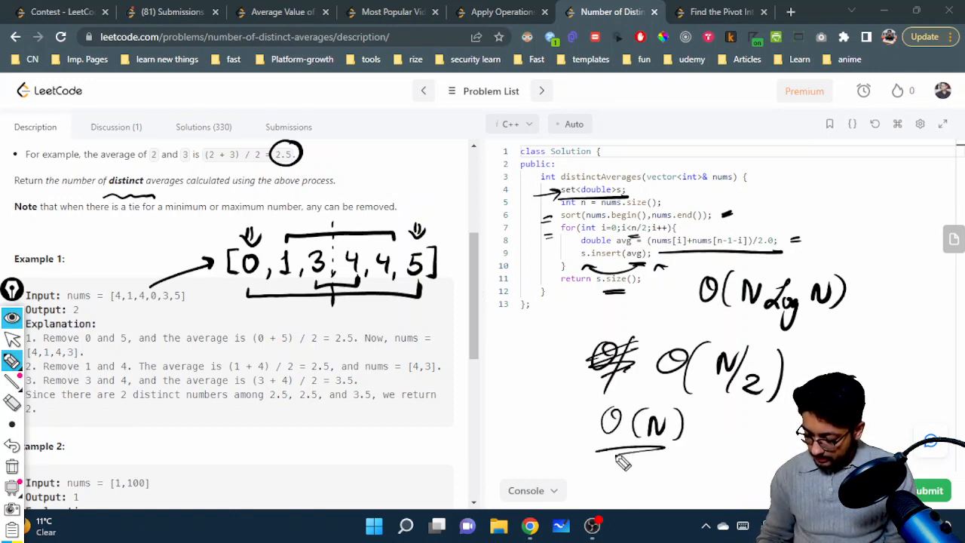